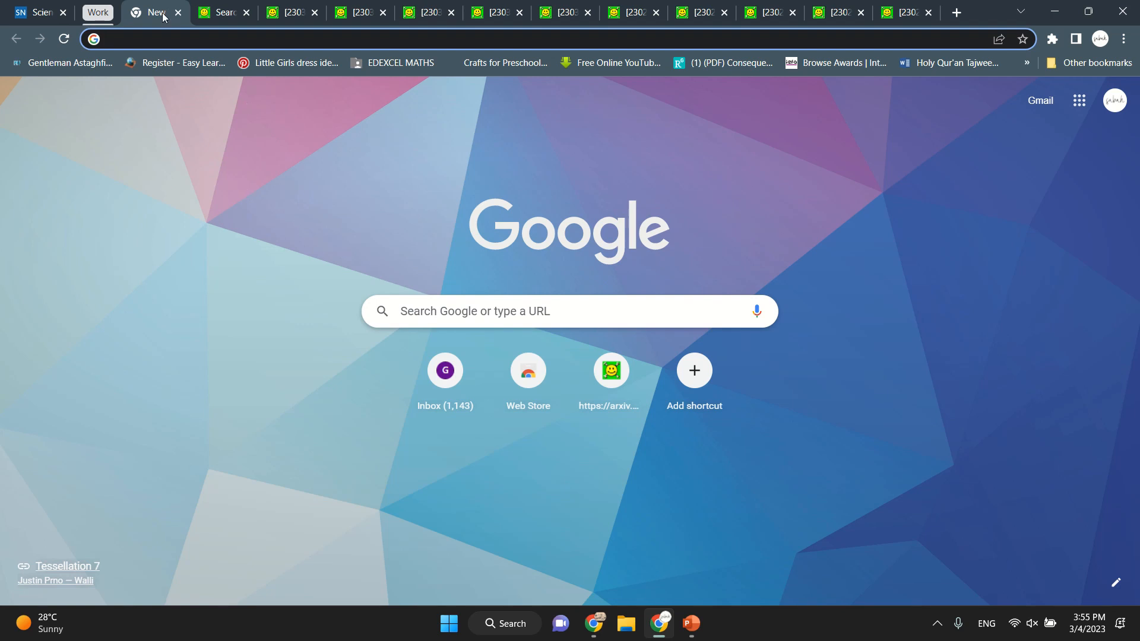
pyautogui.moveTo(222, 13)
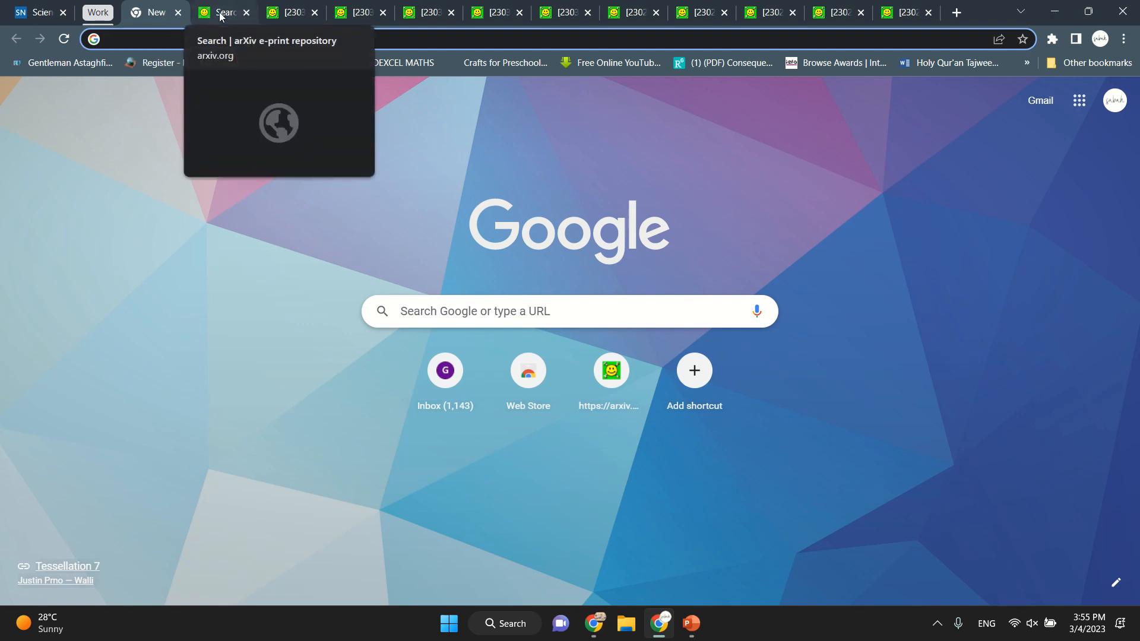
pyautogui.moveTo(904, 13)
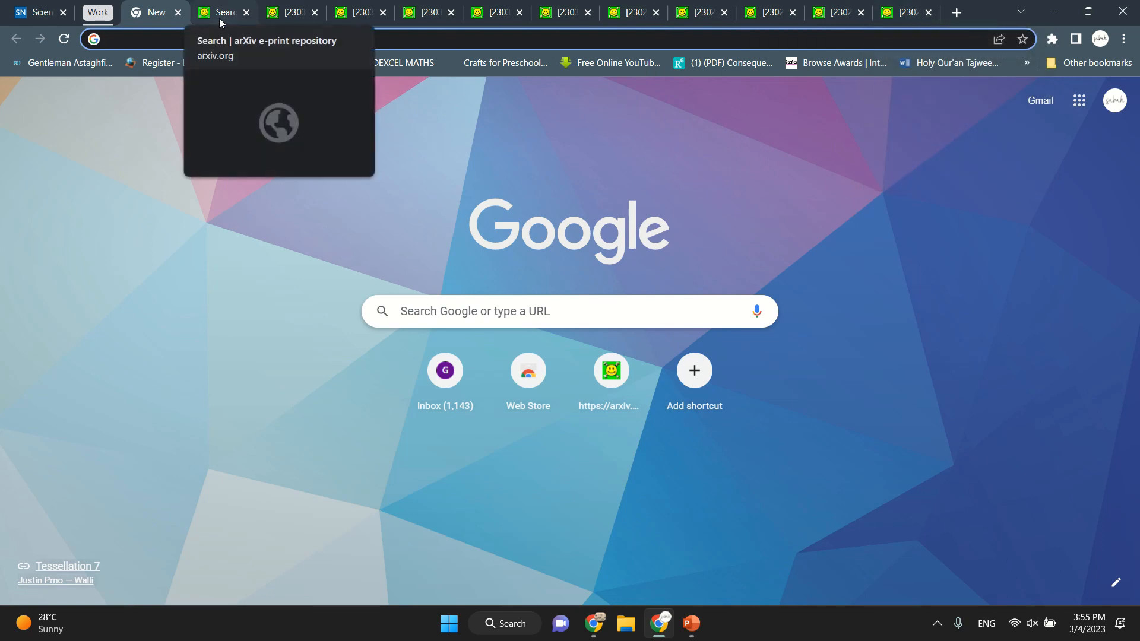
# Switch to the arXiv search results tab for 'advances in AI'.
pyautogui.click(221, 12)
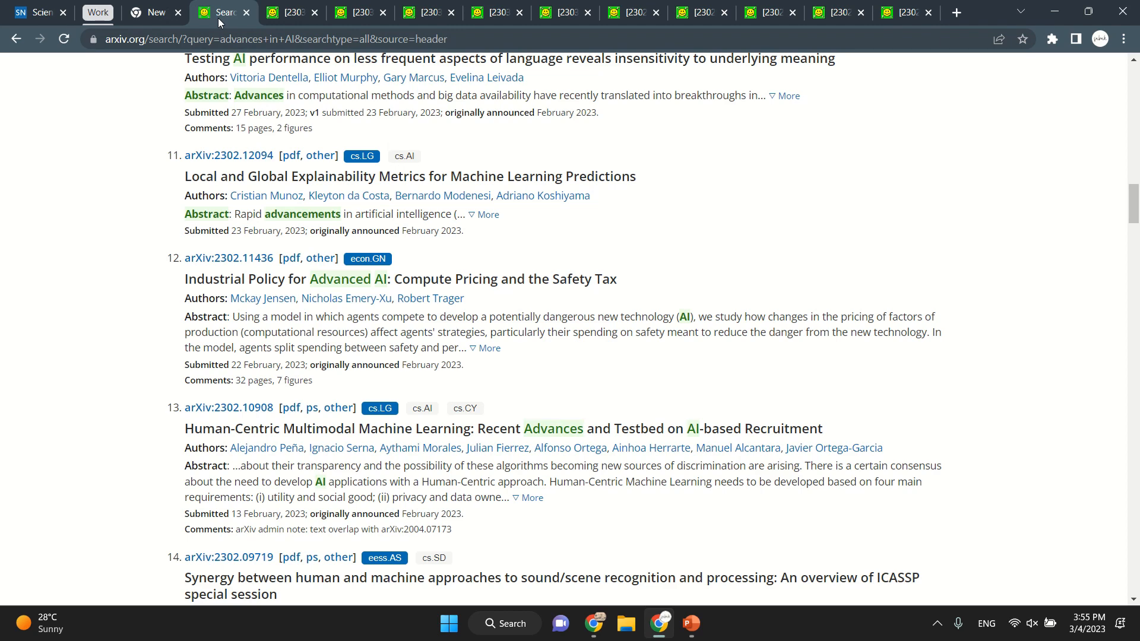
# Add the arXiv search tab to a new tab group.
pyautogui.rightClick(221, 12)
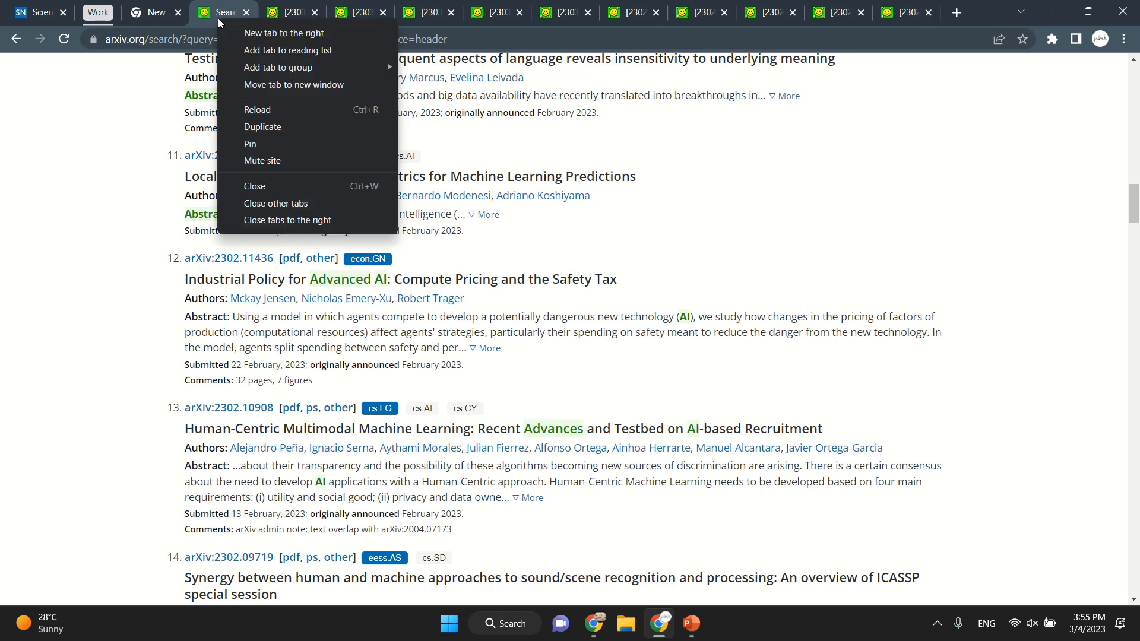
pyautogui.moveTo(278, 68)
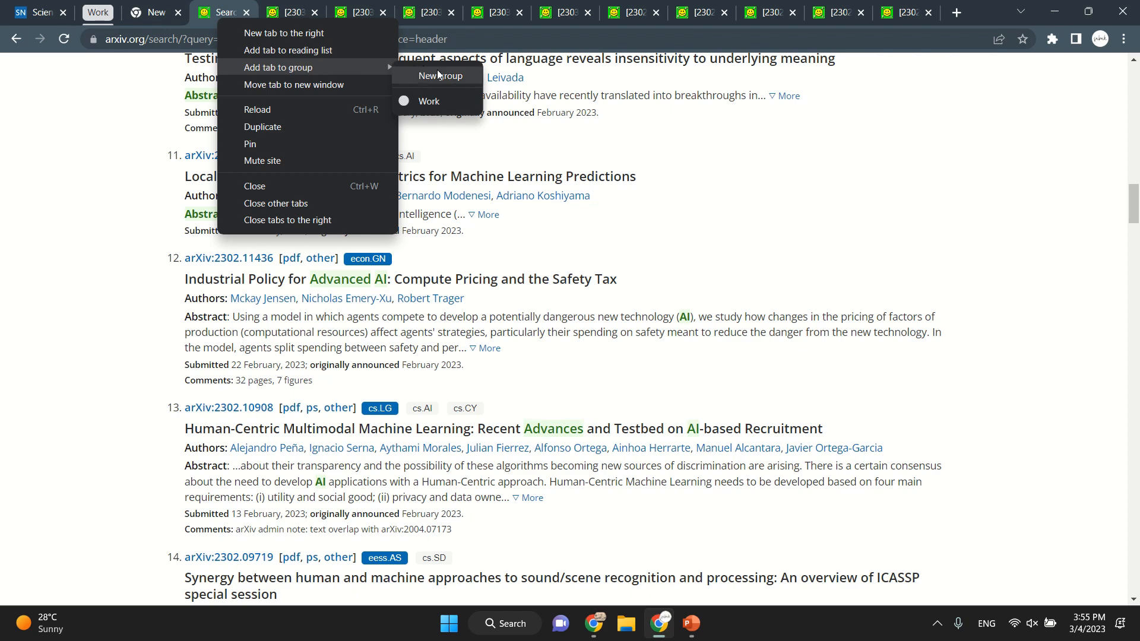
pyautogui.click(439, 76)
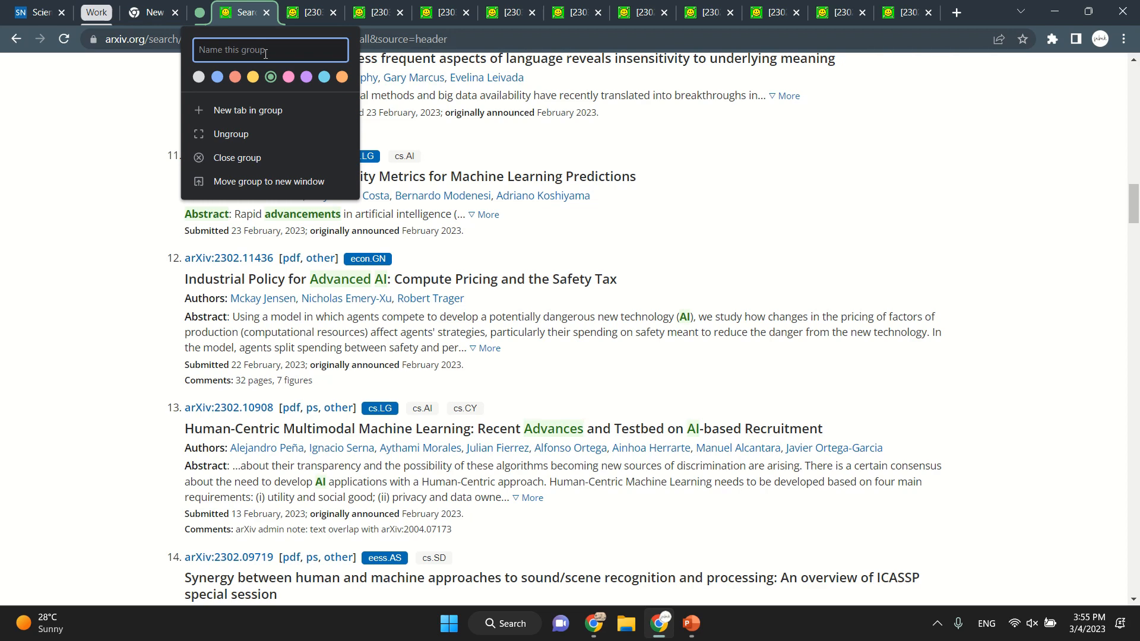
# Type 'Arxib' as the new tab group's name.
pyautogui.write('Arxib')
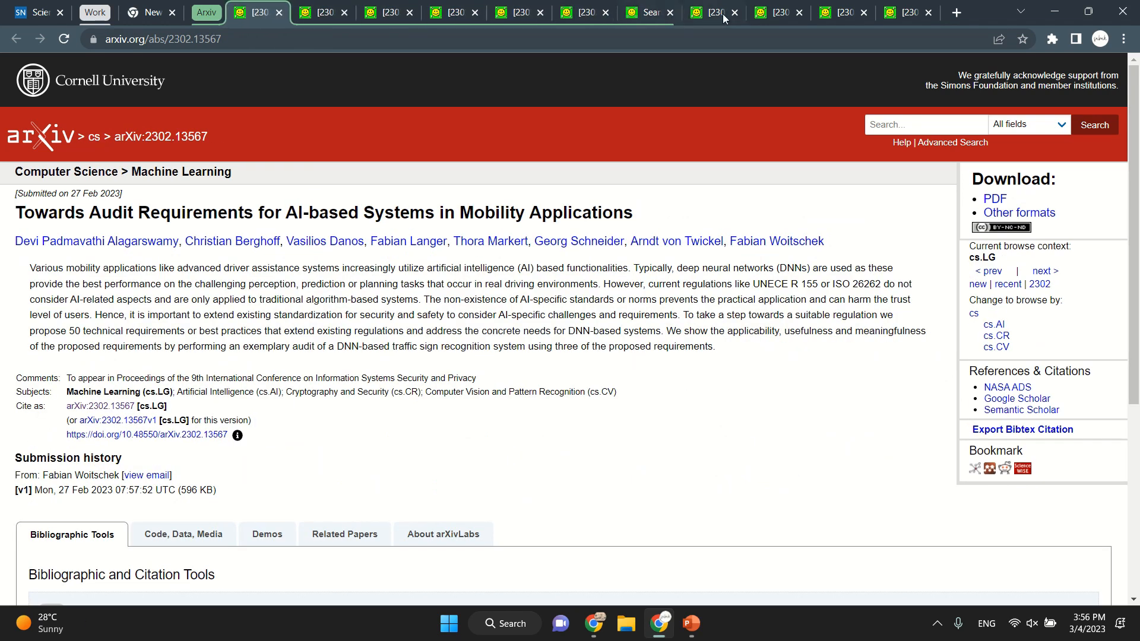
# Collapse the green Arxiv tab group to hide its arXiv tabs.
pyautogui.click(713, 13)
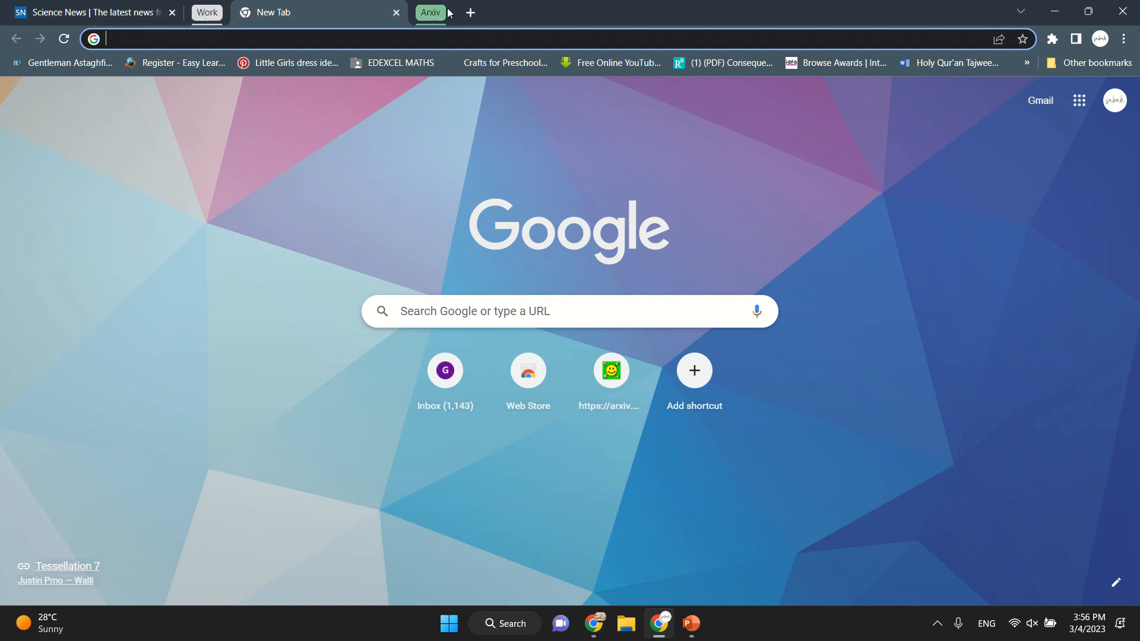
# Switch to the Science News tab and open its context menu.
pyautogui.click(88, 13)
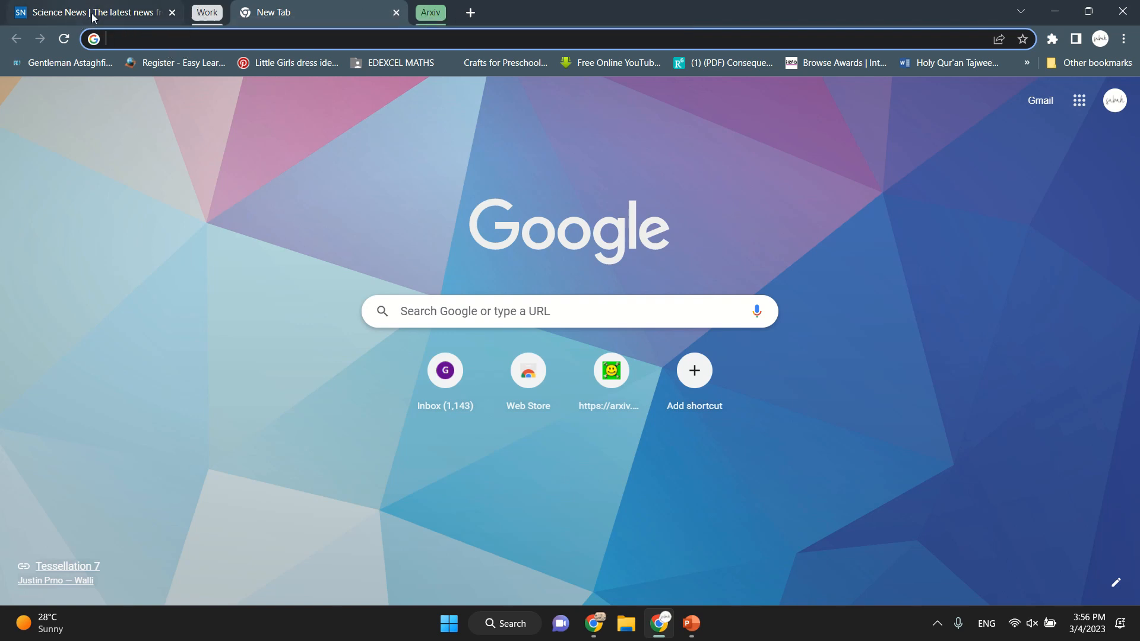
pyautogui.click(87, 12)
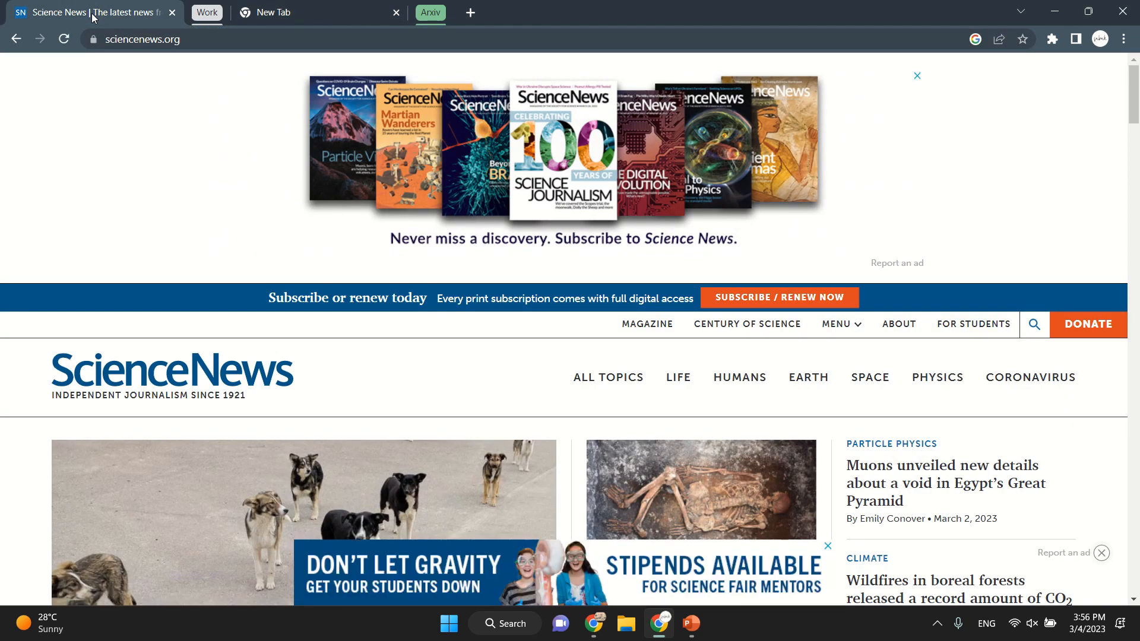
pyautogui.rightClick(87, 13)
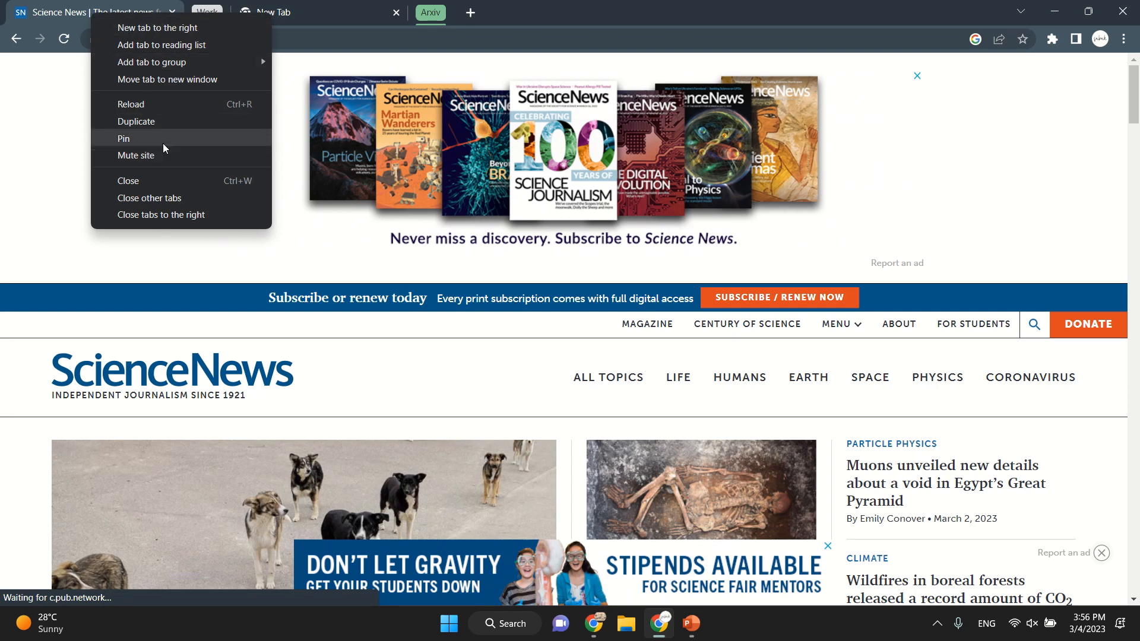